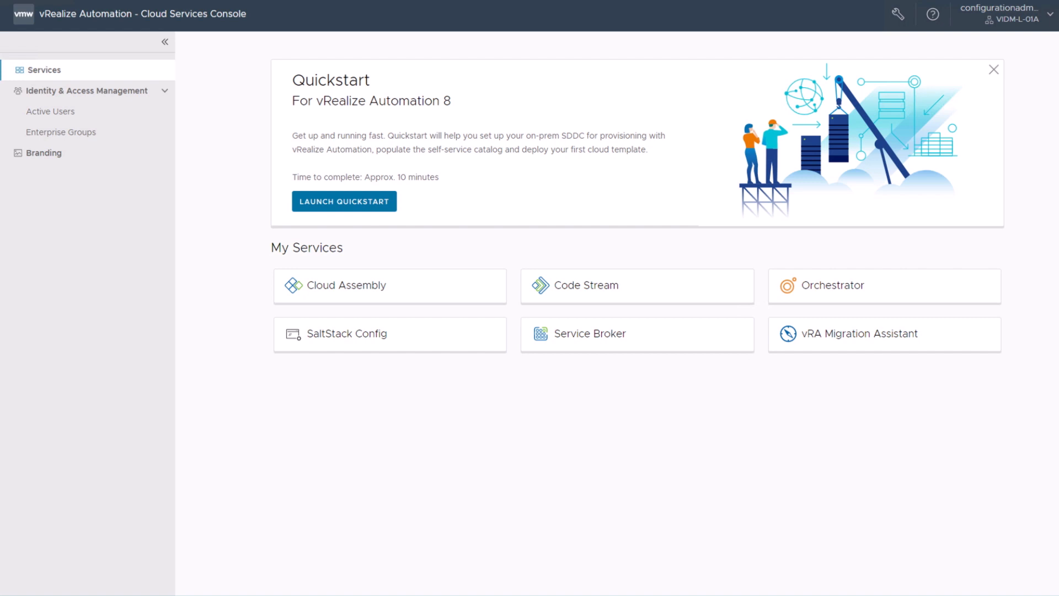
Step: Open Cloud Assembly's Infrastructure tab to view the vc-l-01a.corp.local cloud account
click(345, 284)
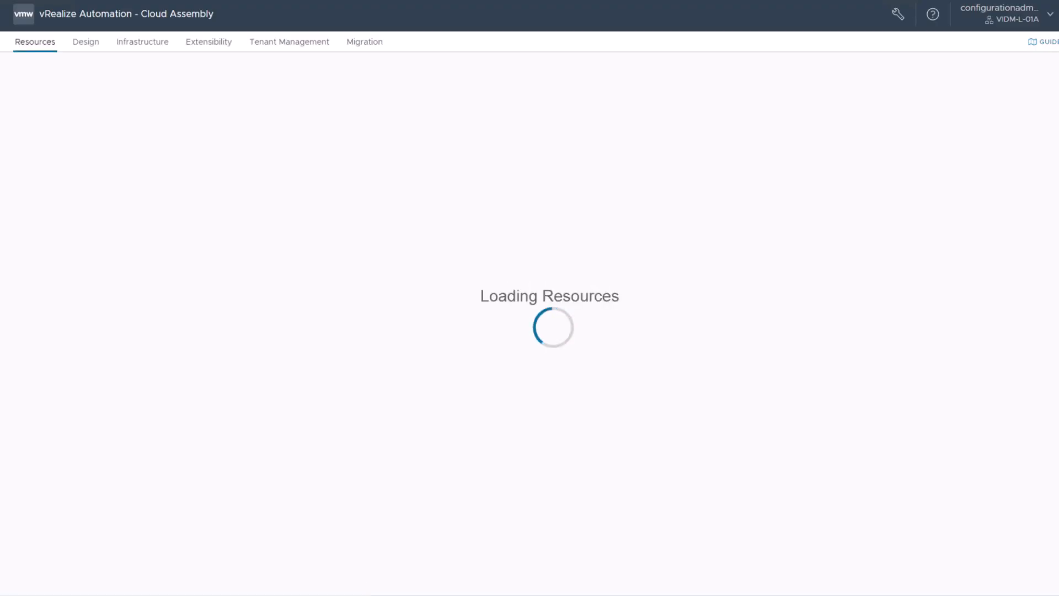
click(142, 42)
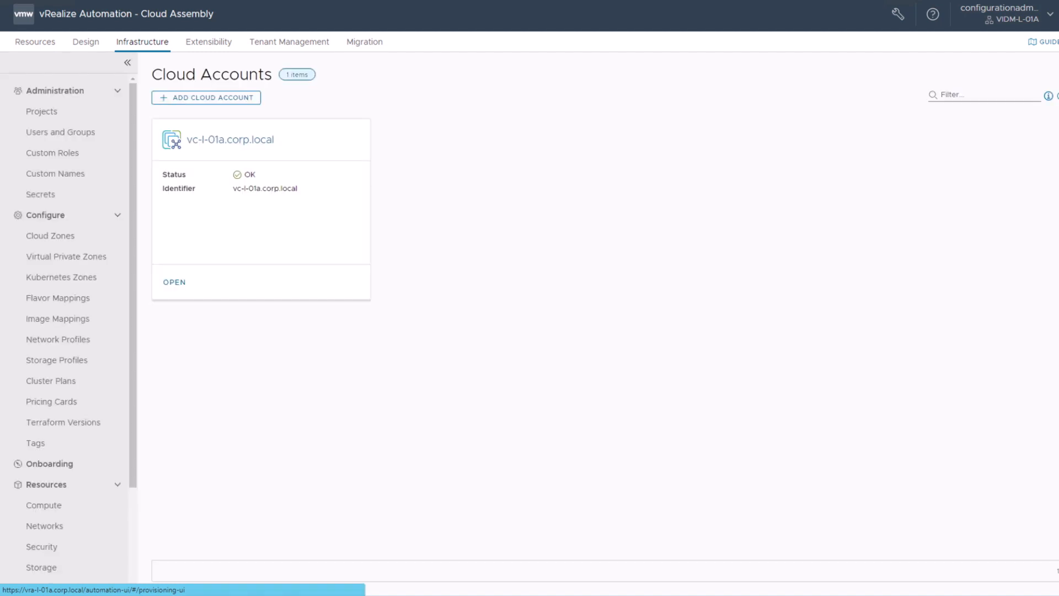
scroll(down, 3)
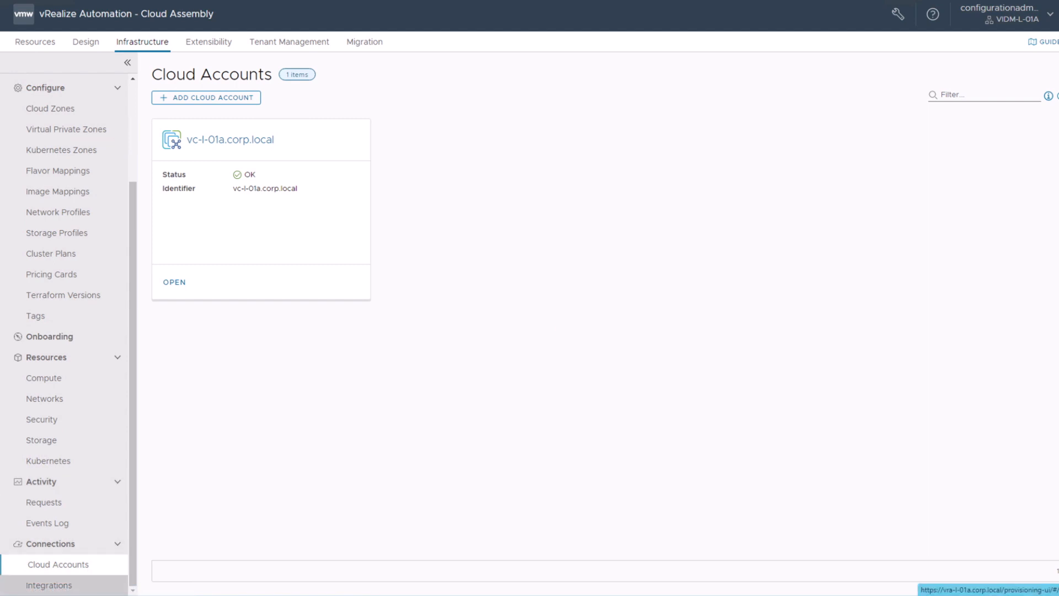
Step: Review the Saltstack 8.10 integration, then view the Cloud Templates design list
click(49, 585)
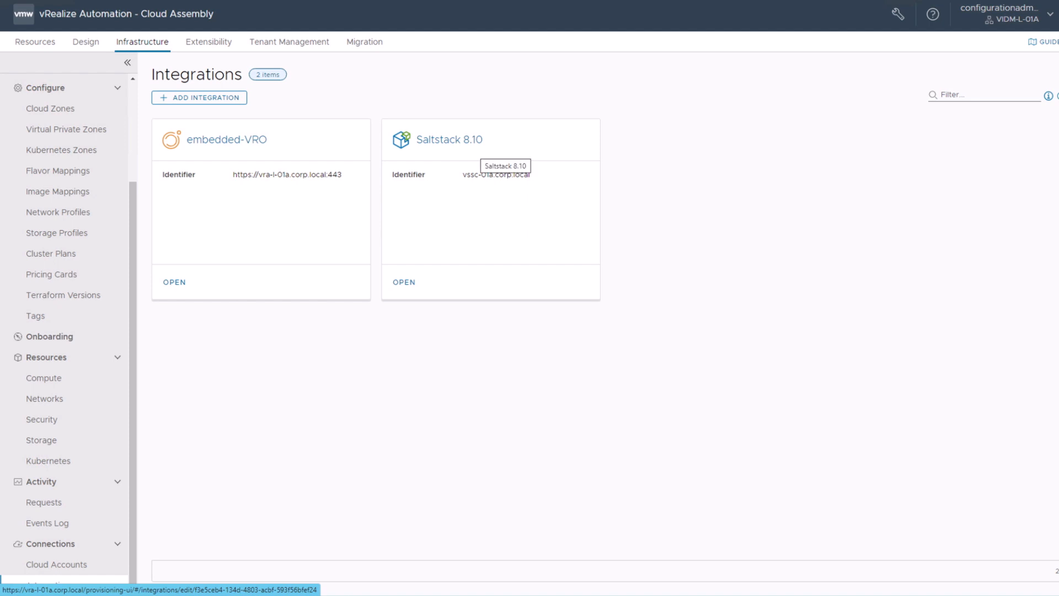
click(403, 282)
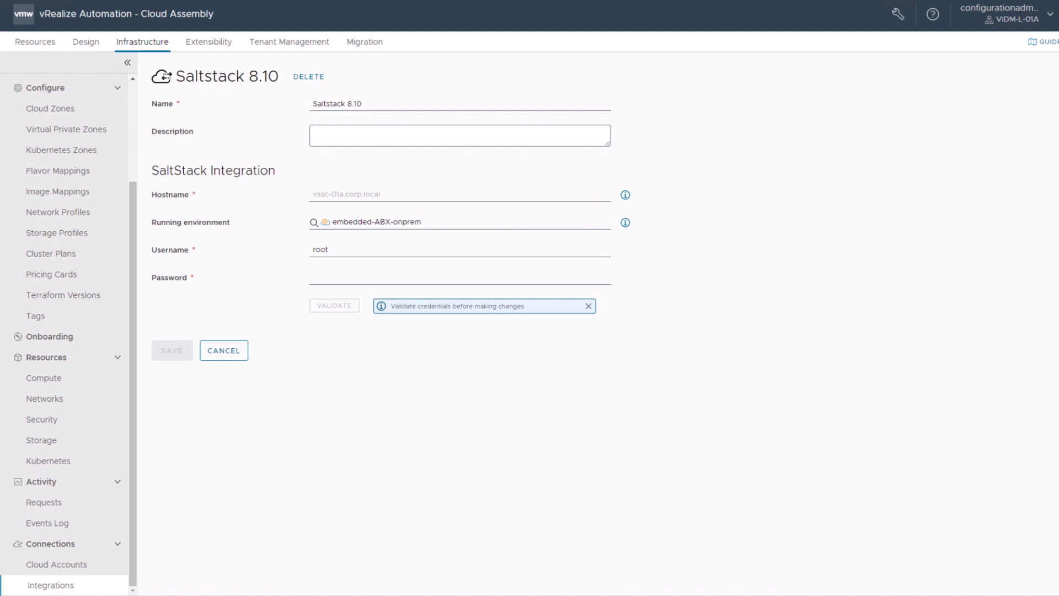
click(86, 42)
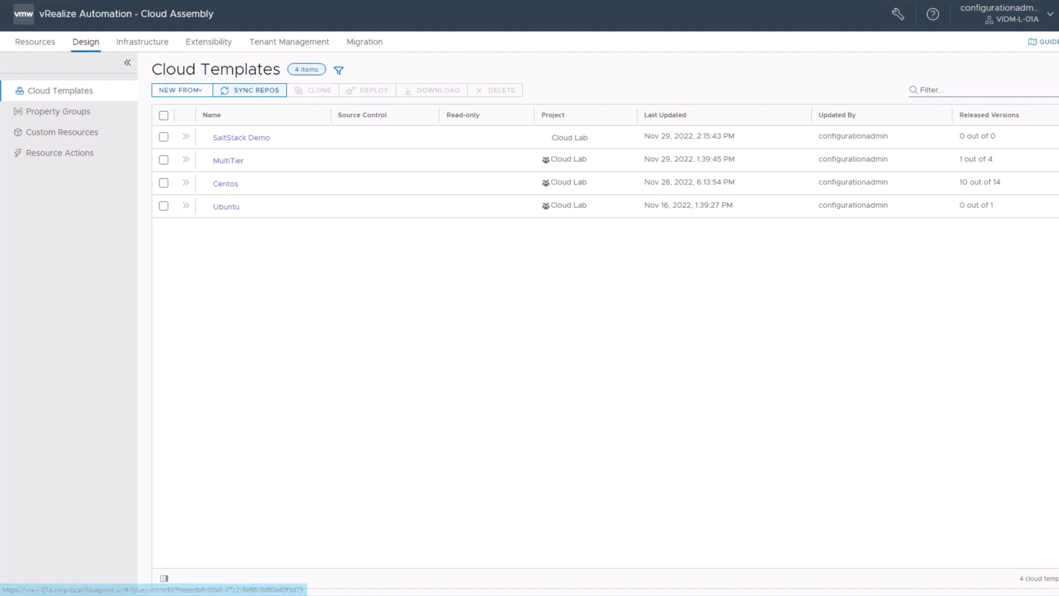
Step: Open the SaltStack Demo template in the designer to see its Web machine and network
click(181, 90)
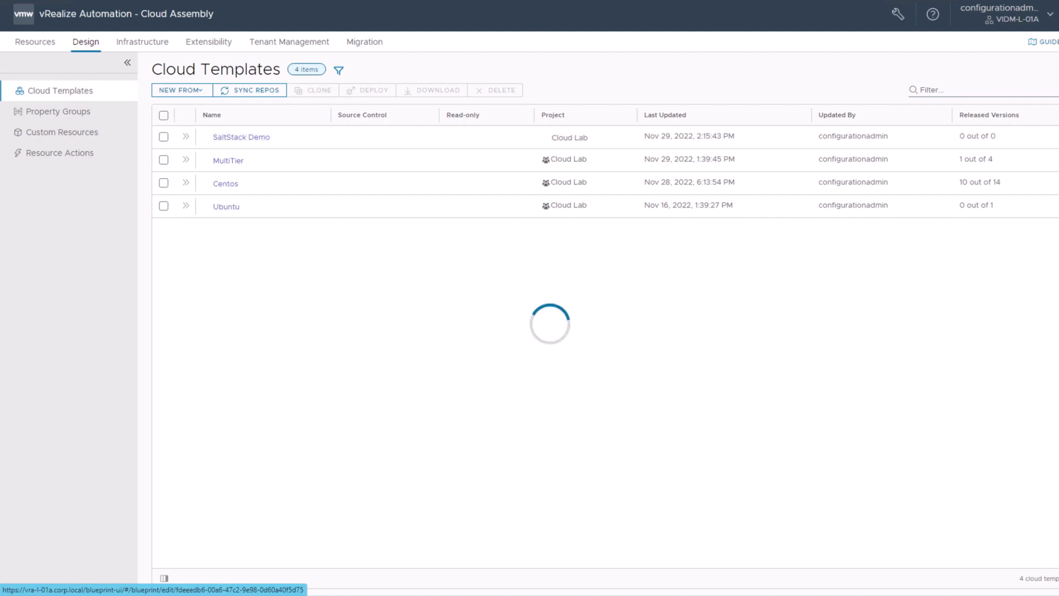
click(240, 136)
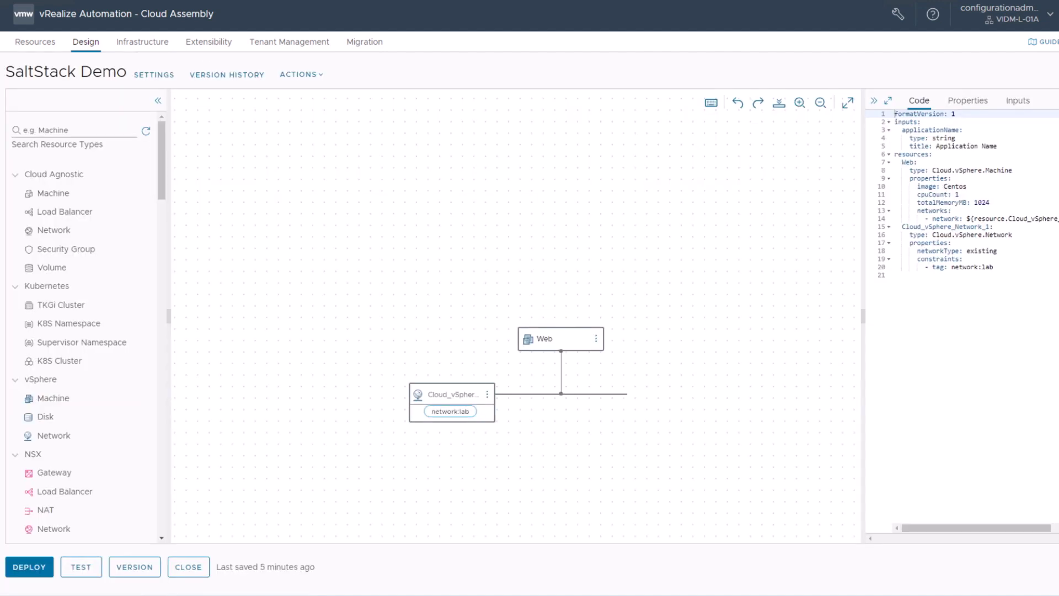
mouse_move(560, 338)
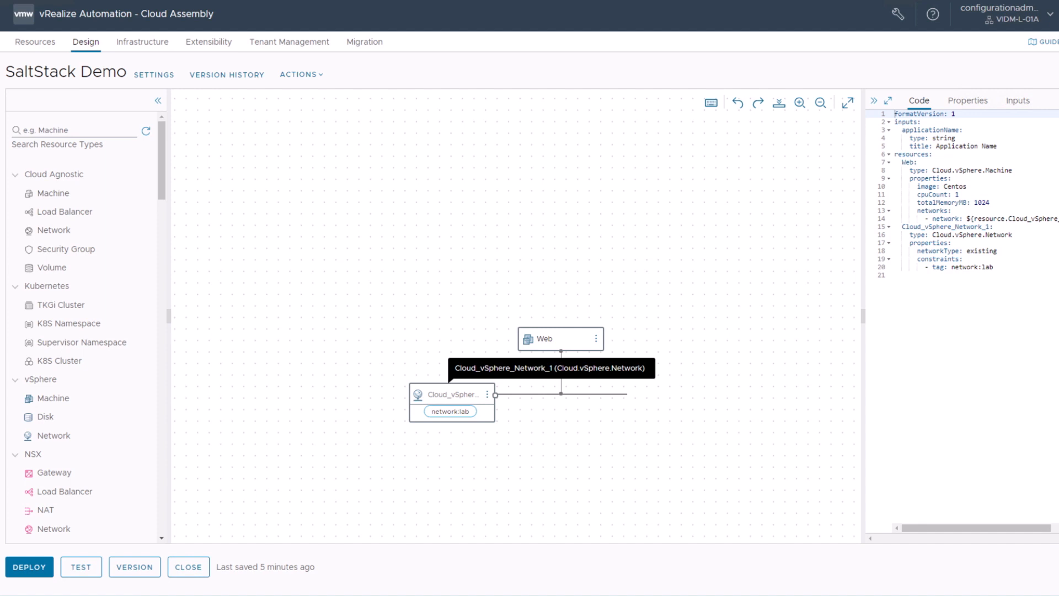
mouse_move(541, 338)
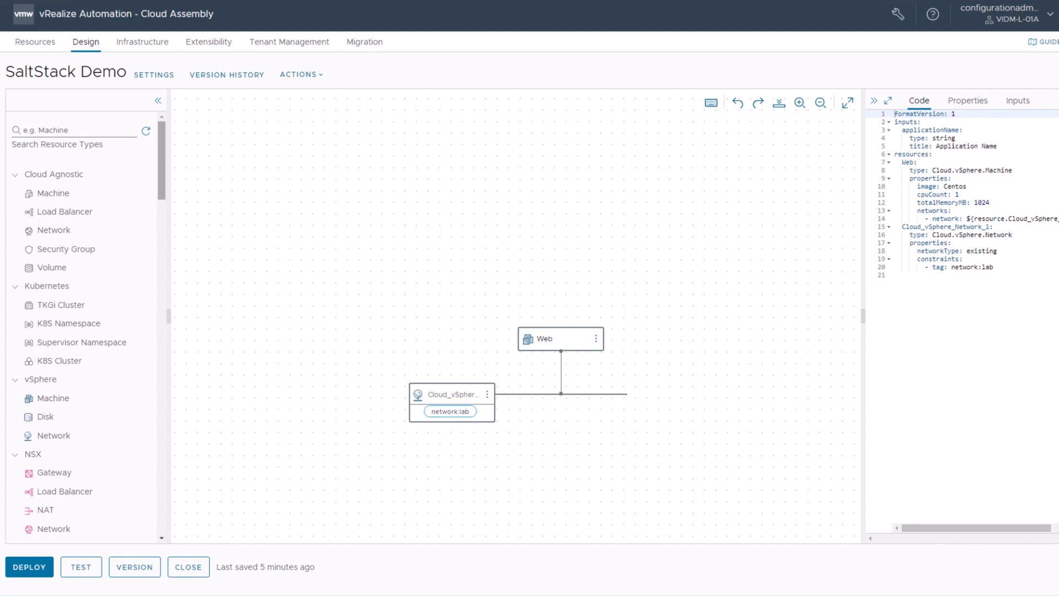
Step: Scroll the resource palette to find the SaltStack Config resource
scroll(down, 3)
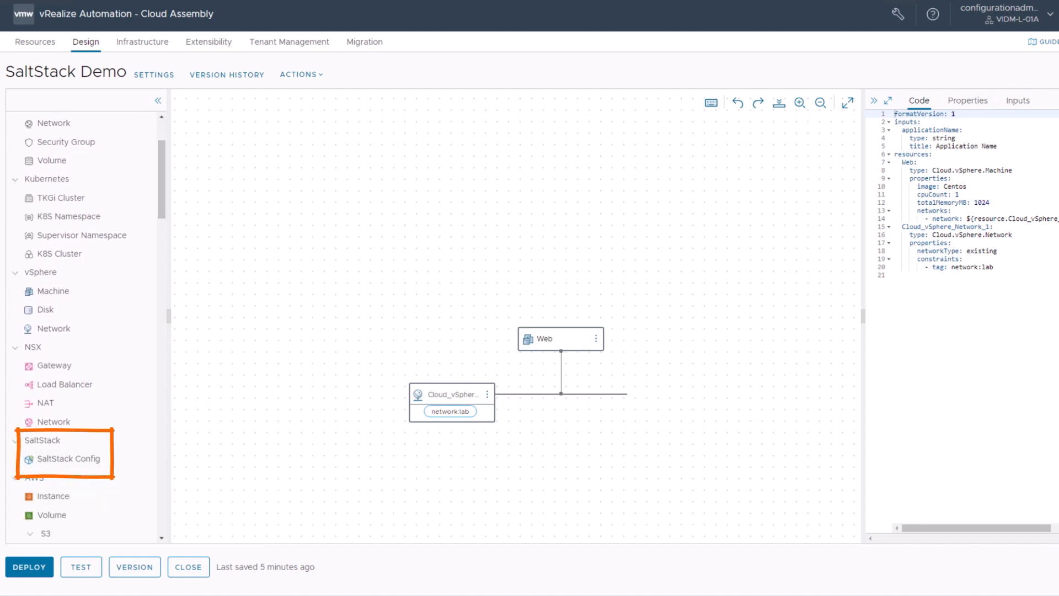
mouse_move(67, 458)
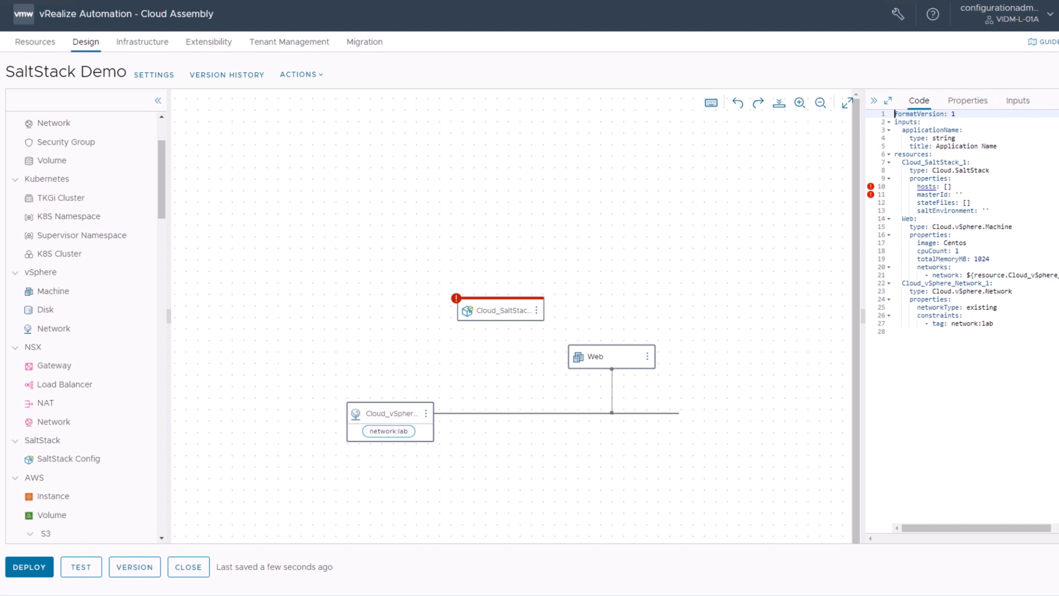
mouse_move(487, 309)
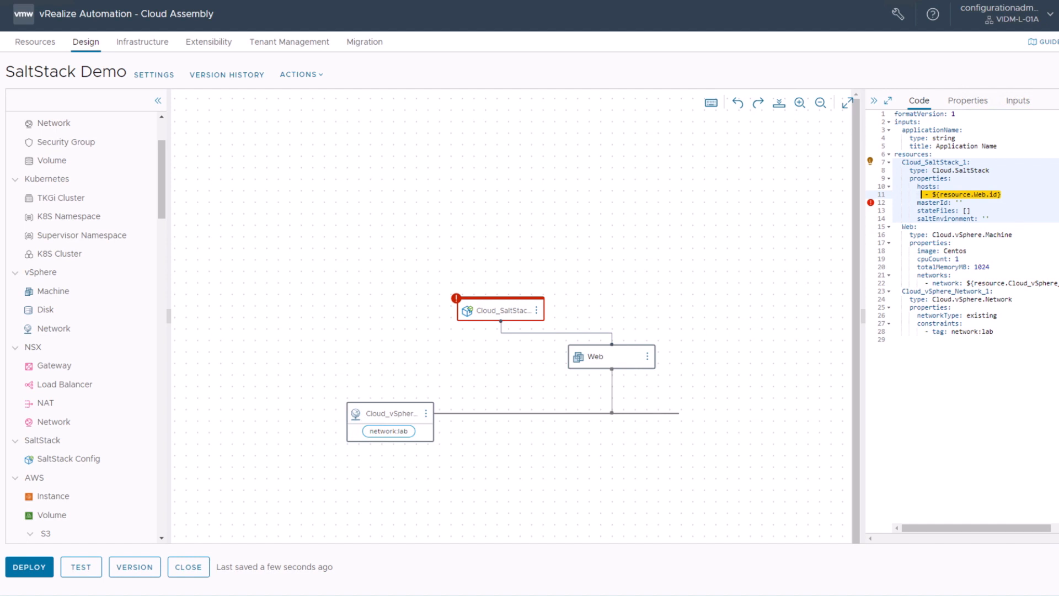
mouse_move(594, 356)
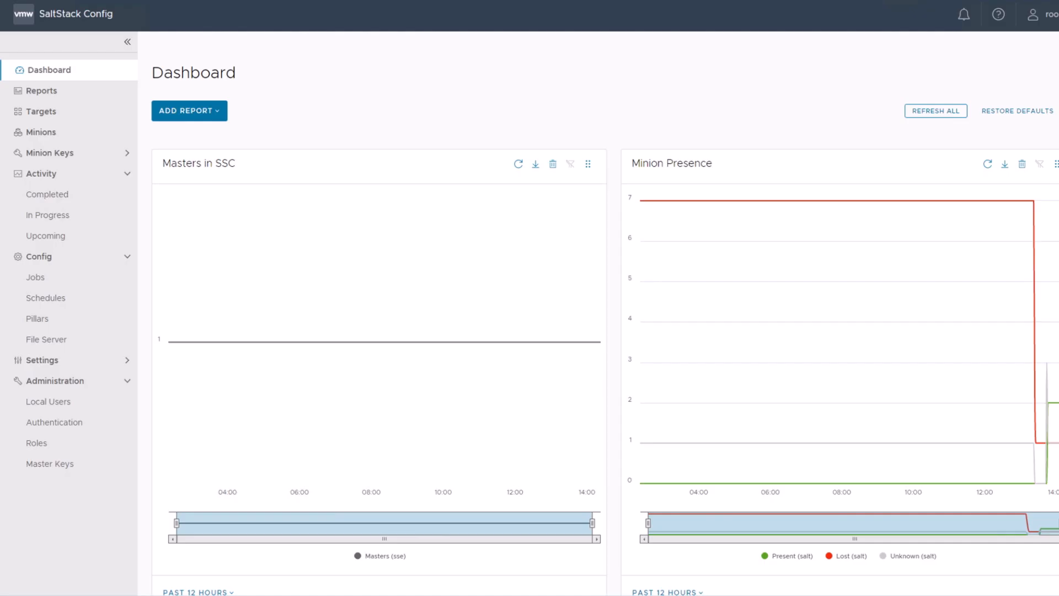
mouse_move(54, 421)
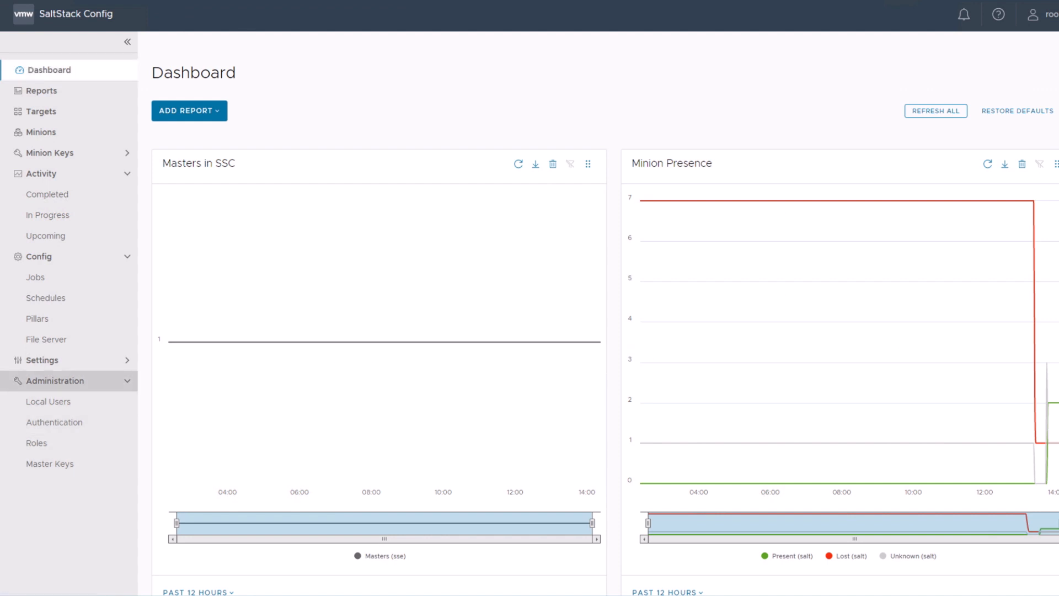
mouse_move(50, 463)
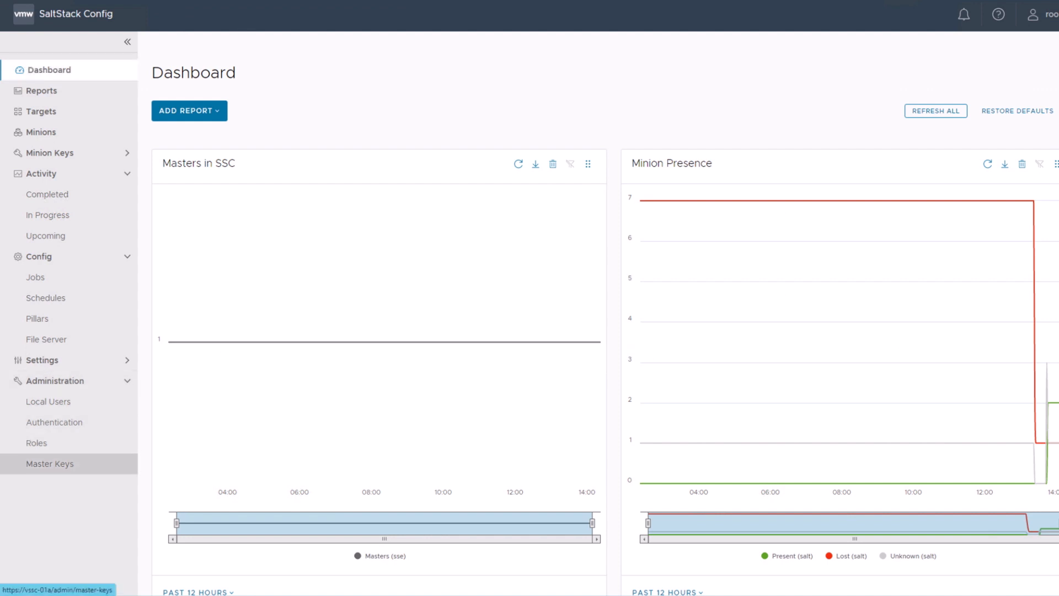
Step: Select the saltstack_enterprise_installer master ID on SaltStack Config's Master Keys page
click(49, 463)
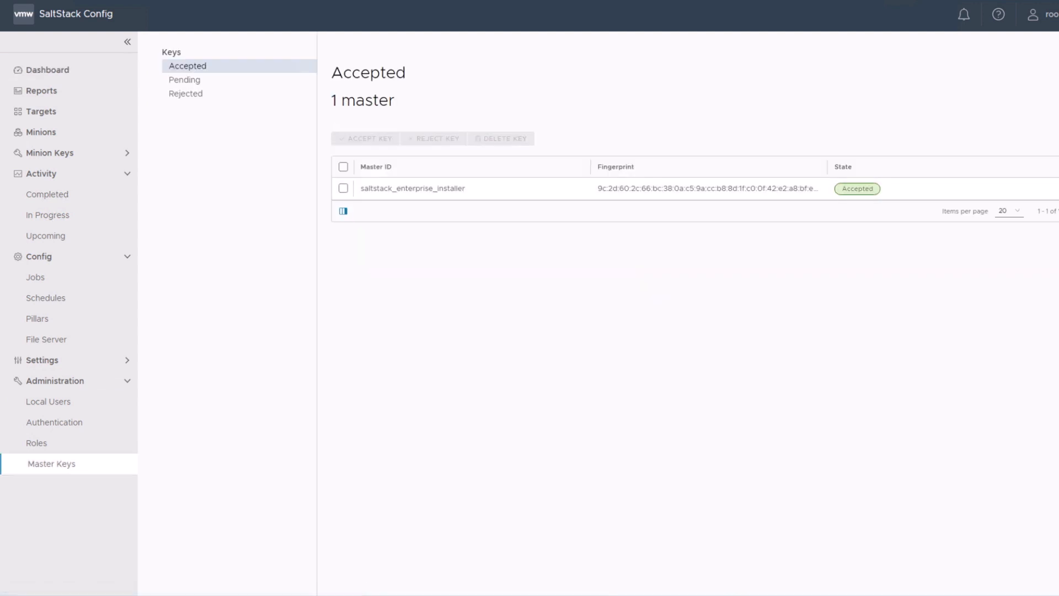
double_click(411, 188)
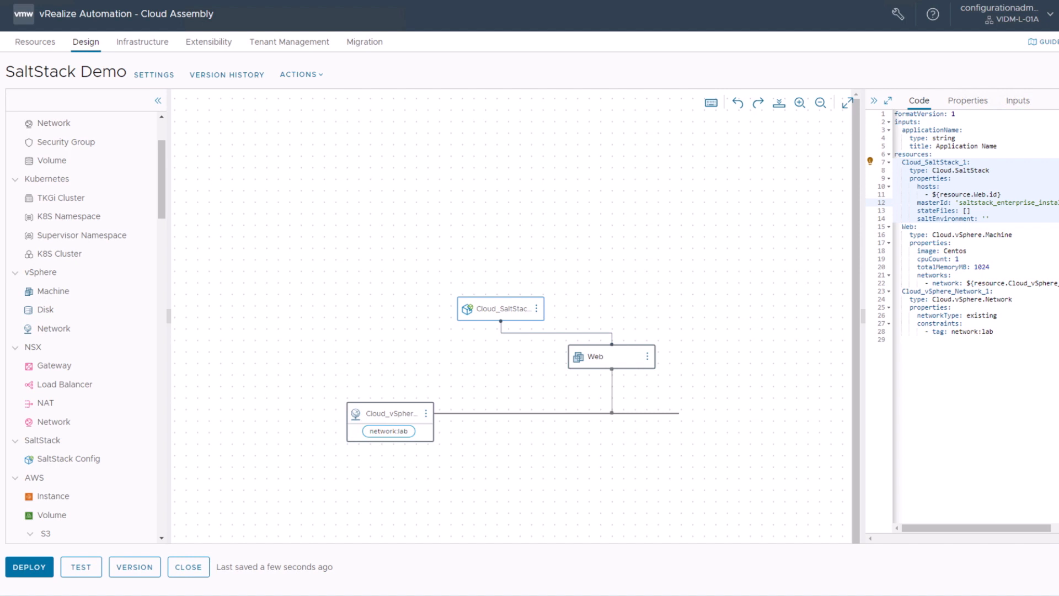
Step: Close the SaltStack Demo template and return to the Cloud Templates list
click(188, 566)
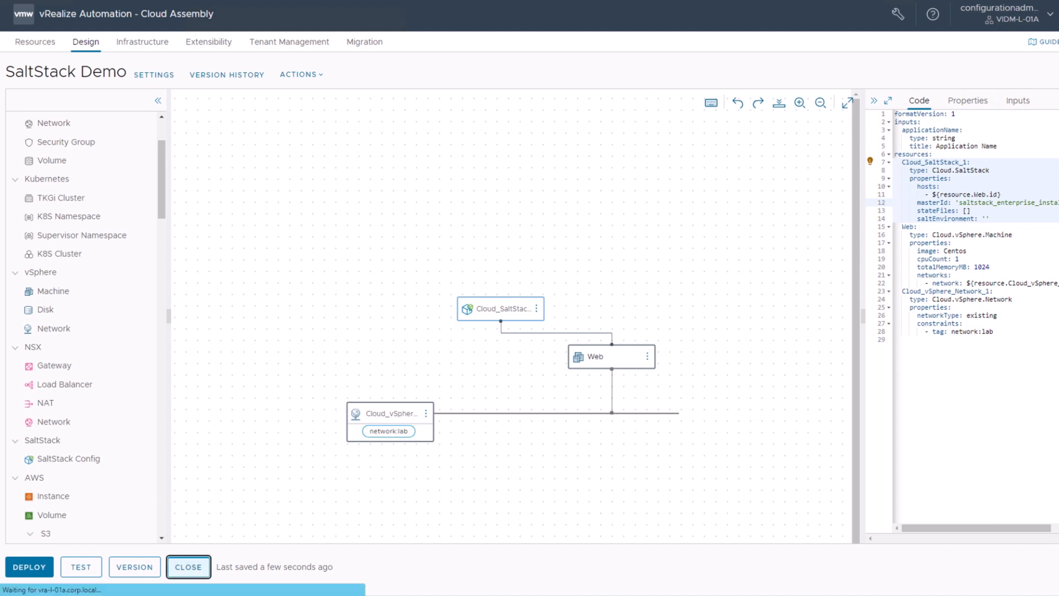
click(188, 567)
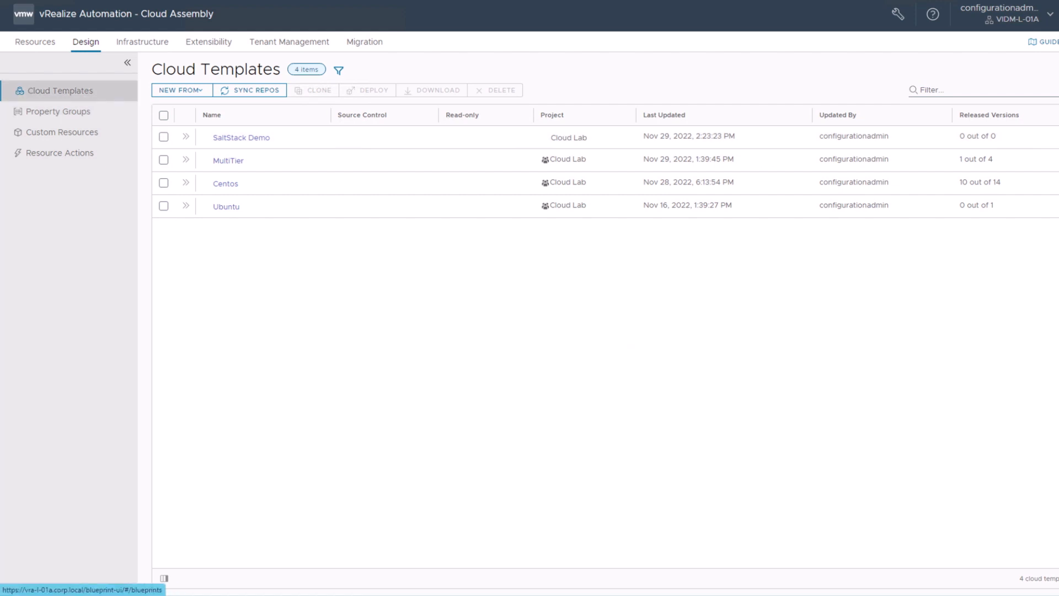
Step: Open the SaltStackConfiguration property group to review its master key, address and fingerprint
click(60, 111)
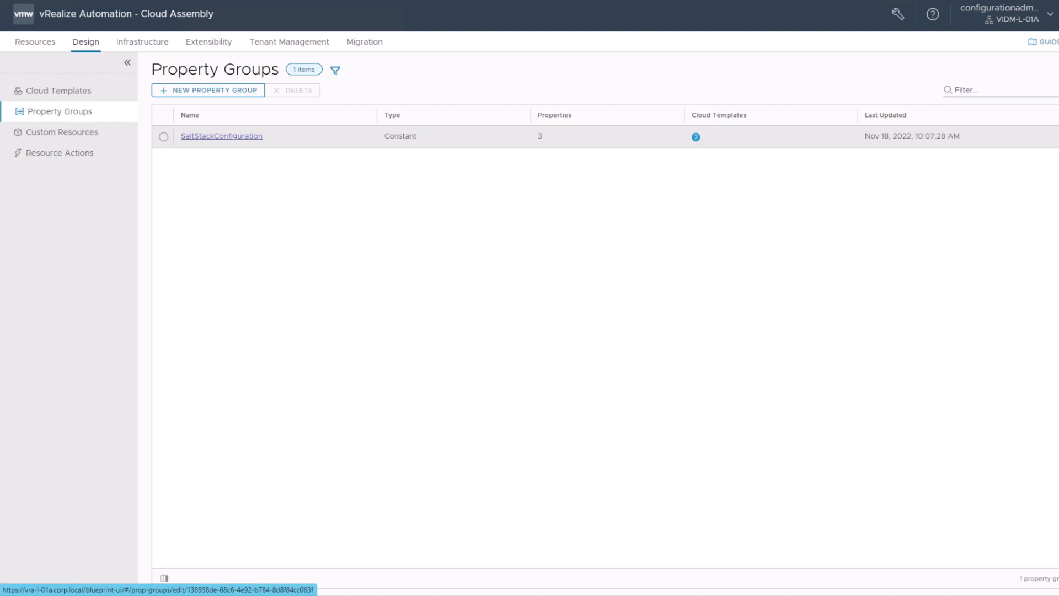
click(221, 136)
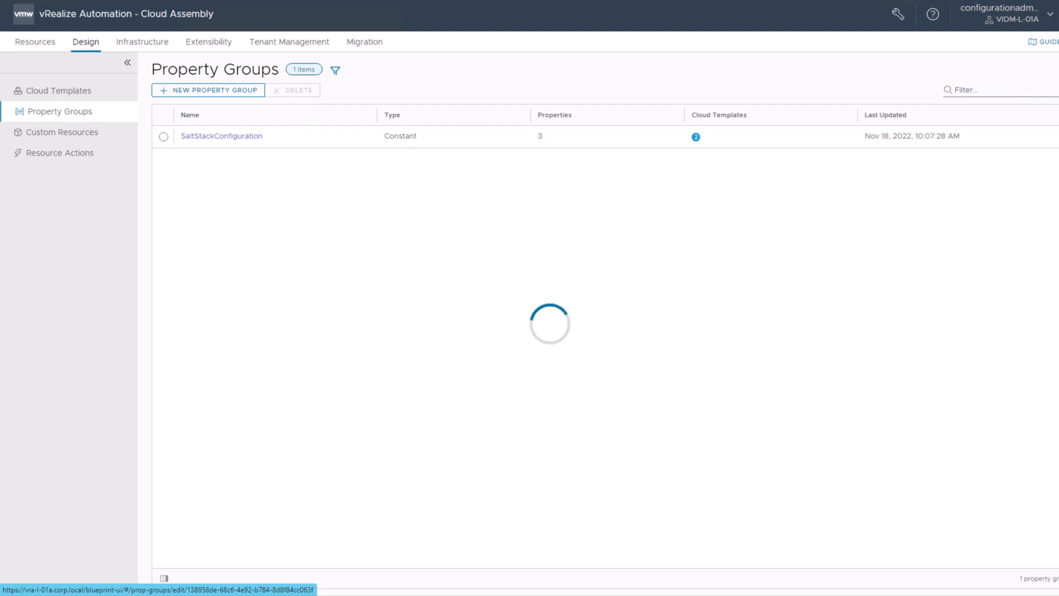
click(221, 135)
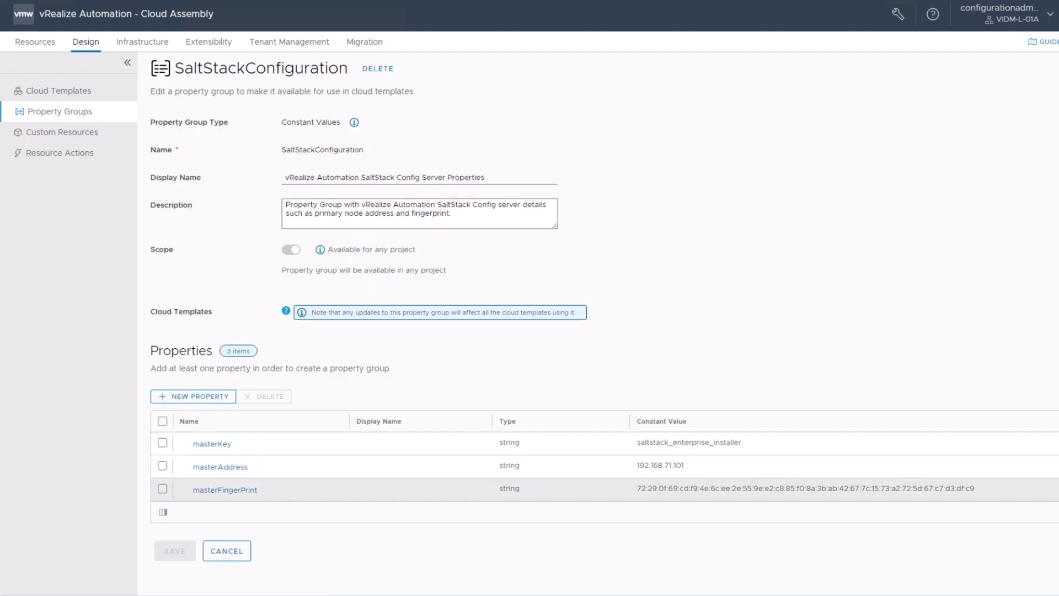
mouse_move(224, 489)
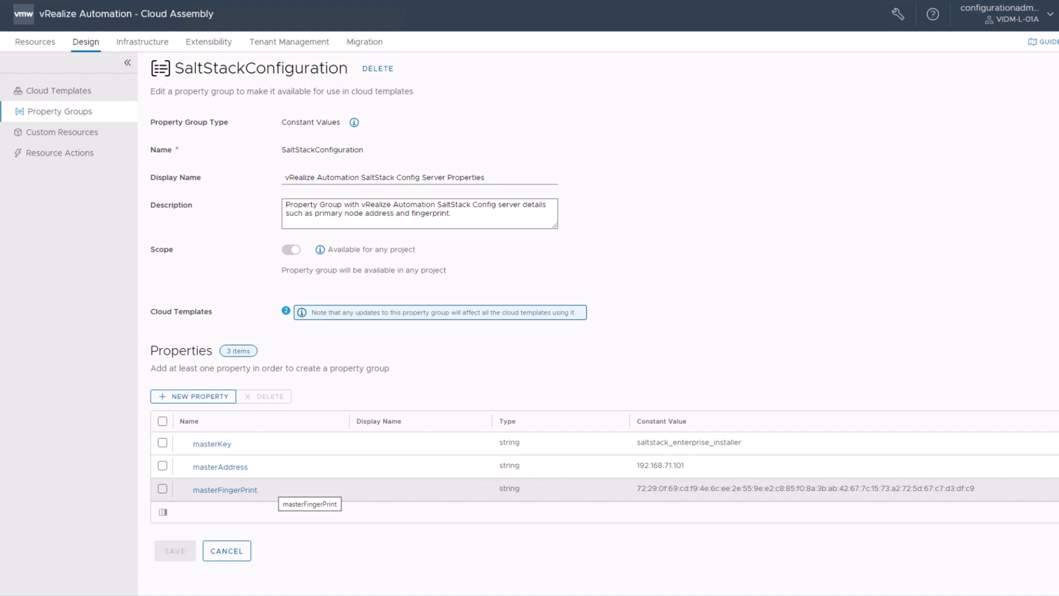
mouse_move(219, 466)
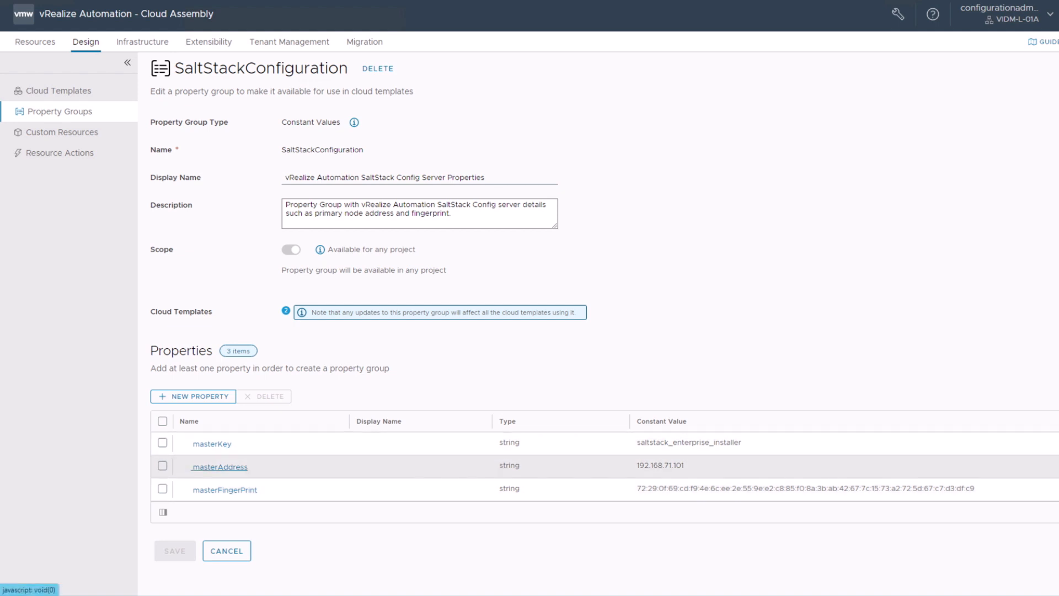
mouse_move(223, 489)
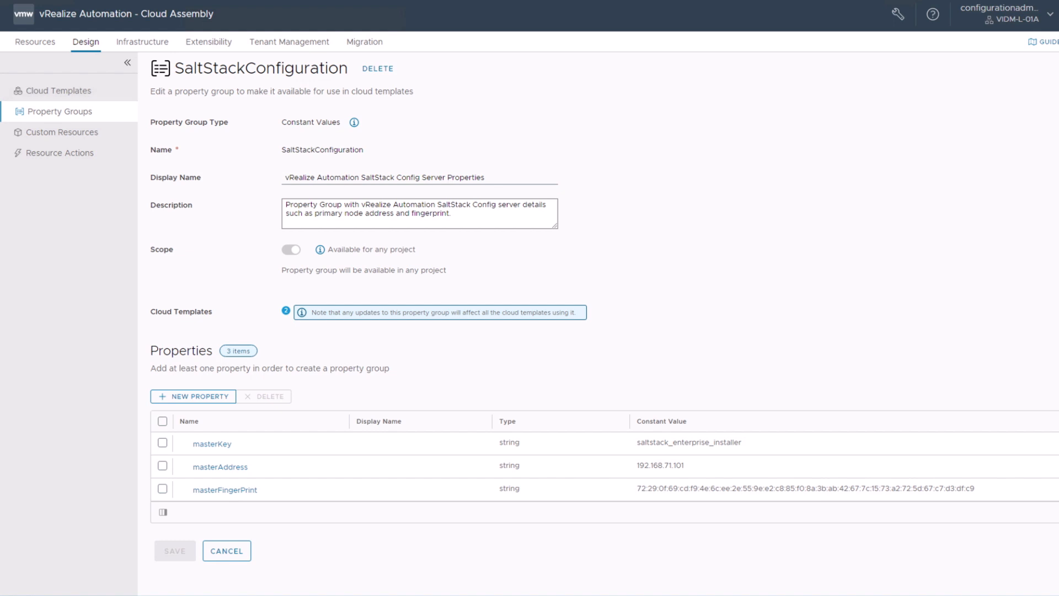
mouse_move(58, 91)
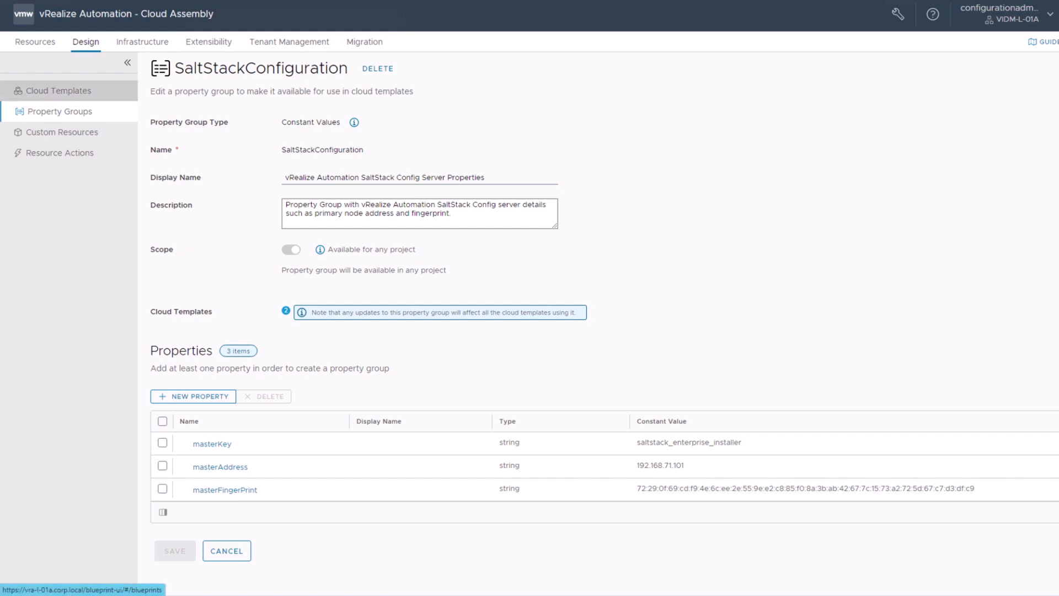
Step: Open the SaltStack Demo template from the Cloud Templates list
click(60, 90)
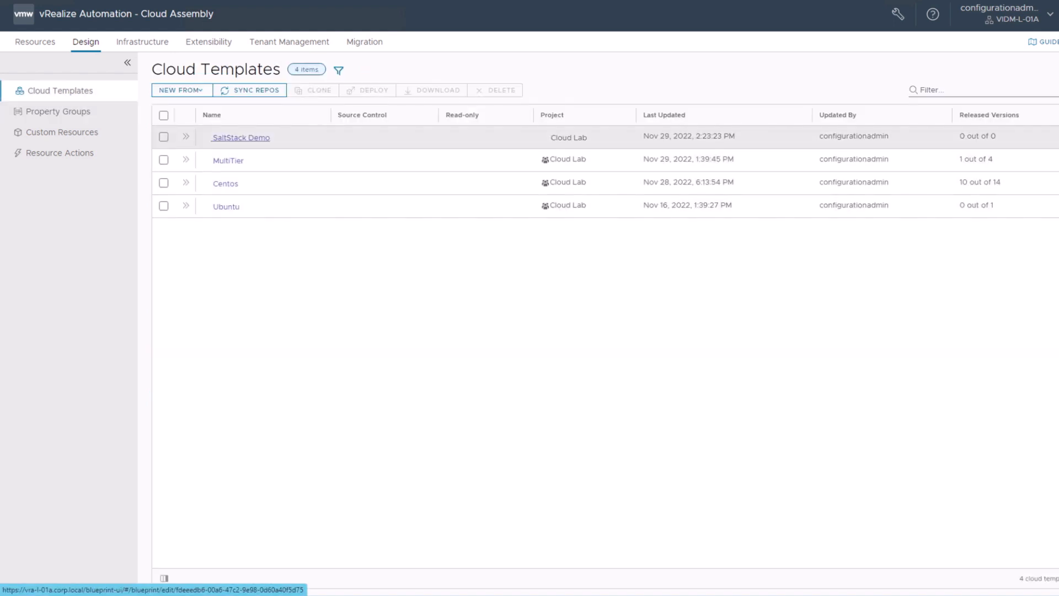
click(240, 137)
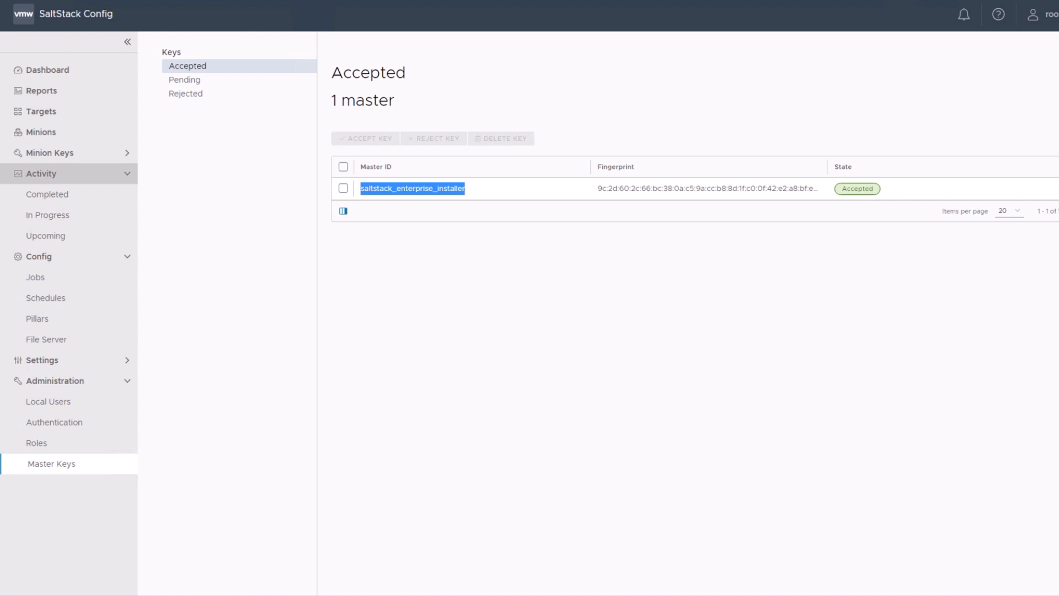
mouse_move(47, 195)
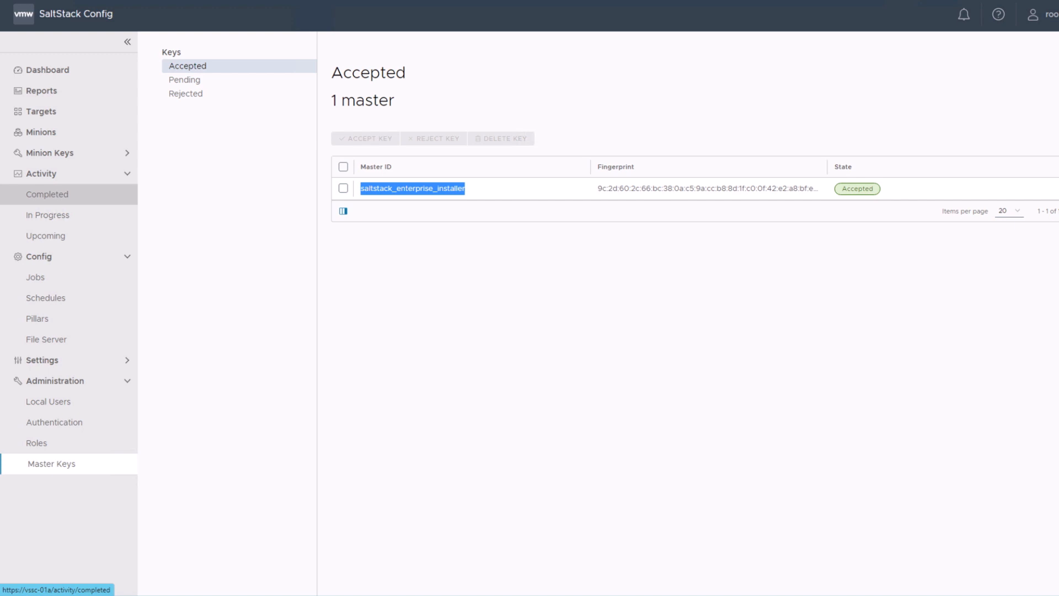
Step: Review SaltStack Config's completed jobs and select the deploy.minion function entry
click(47, 194)
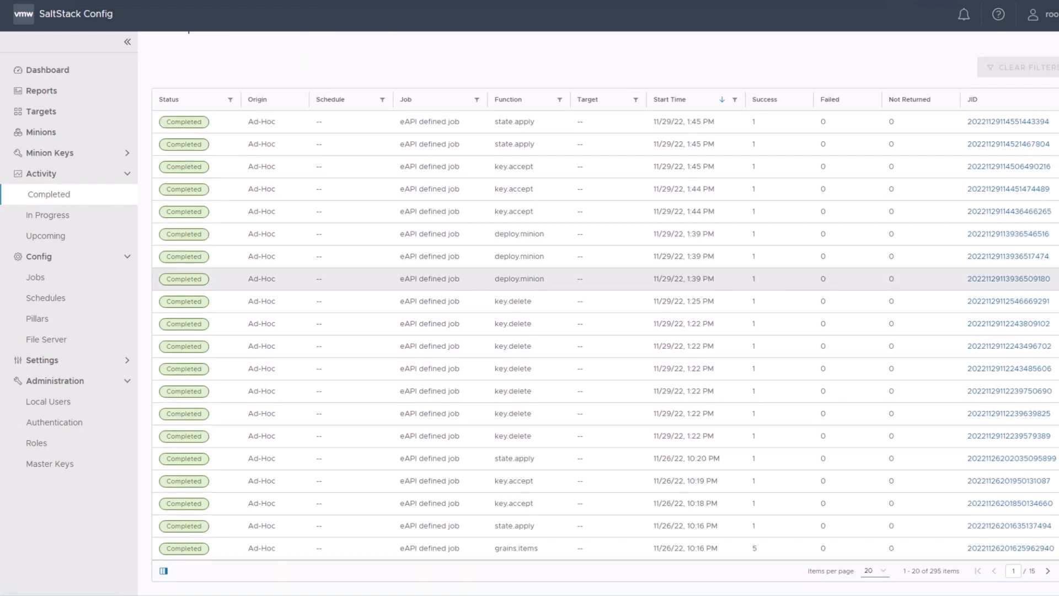
scroll(up, 3)
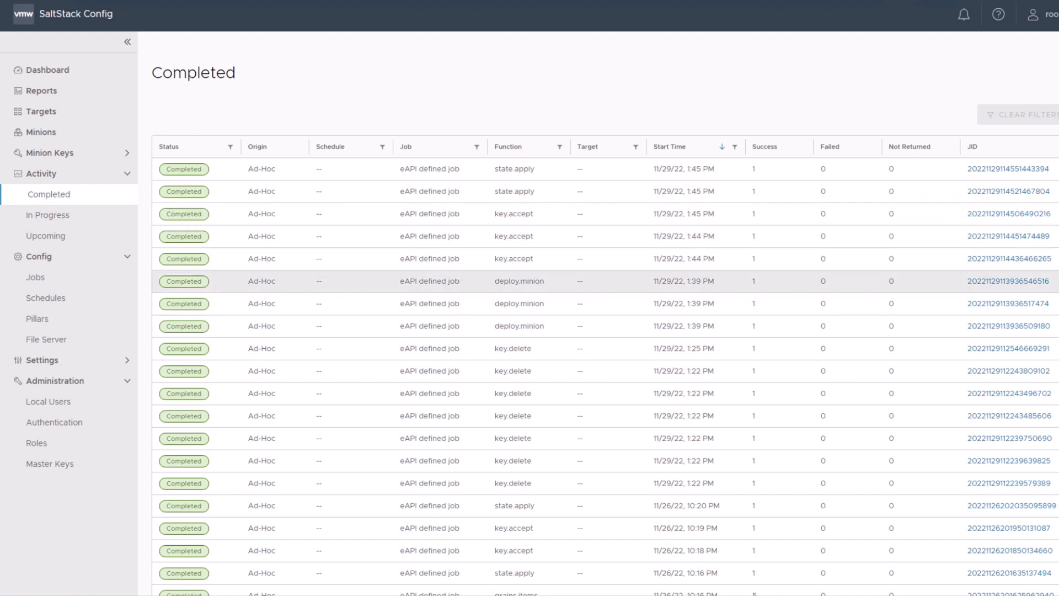
double_click(518, 281)
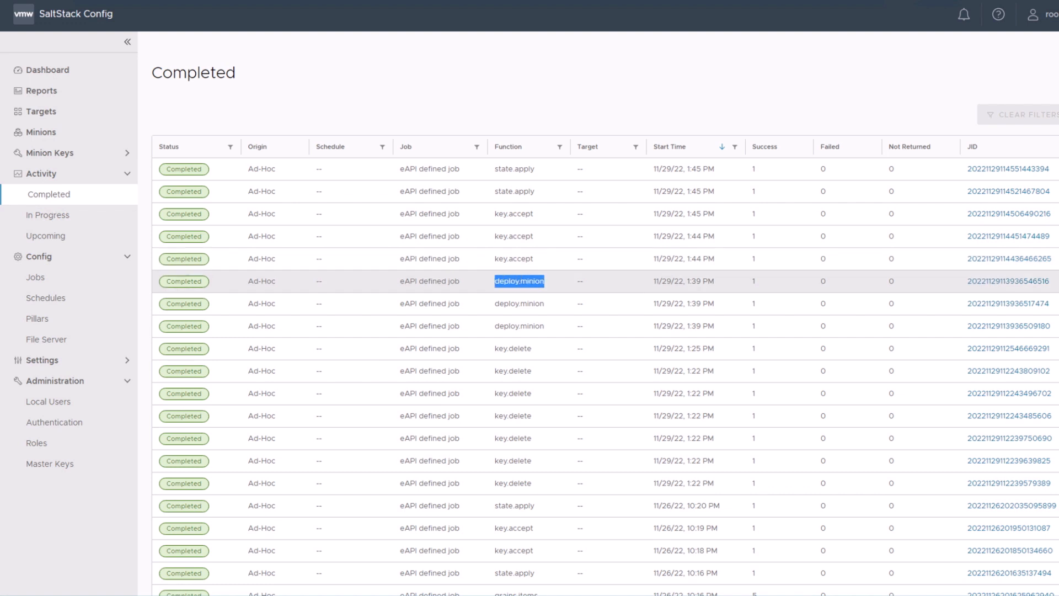
mouse_move(517, 281)
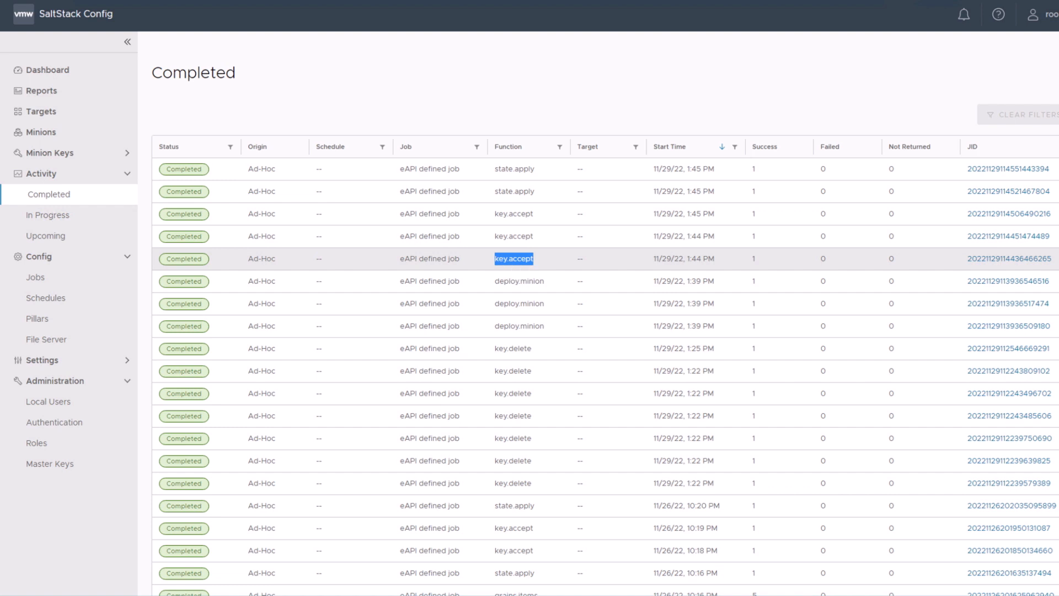
mouse_move(518, 281)
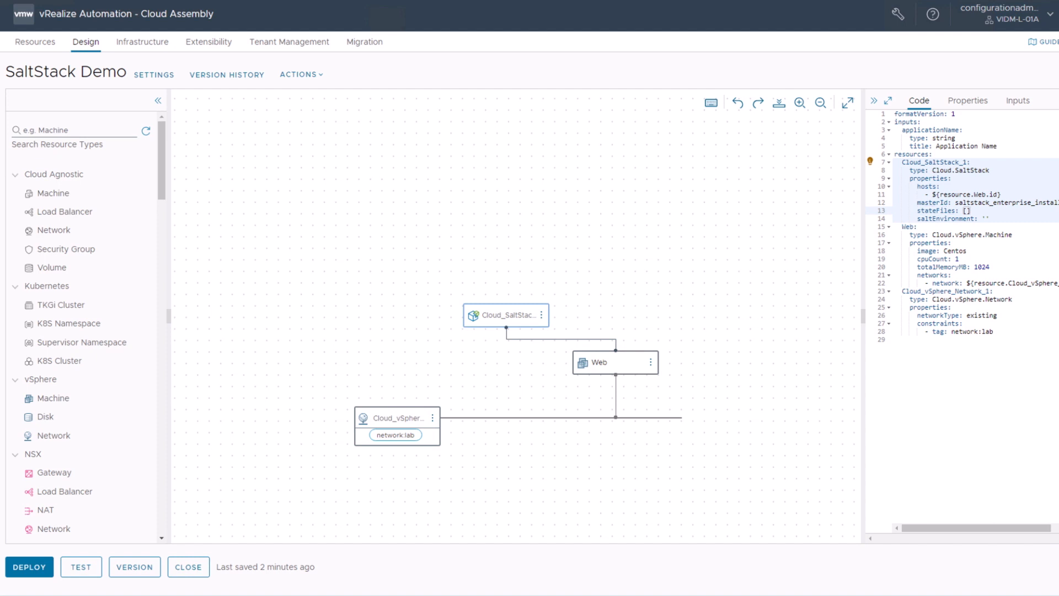
Step: Add /apache/installApache.sls under stateFiles and set saltEnvironment to base
click(971, 210)
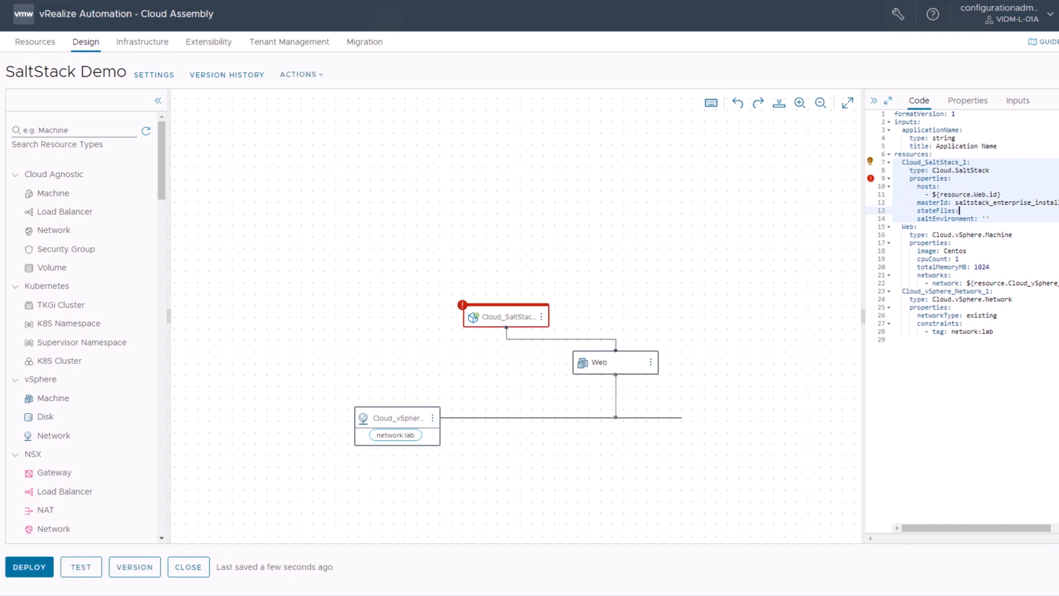
key(Enter)
text(-)
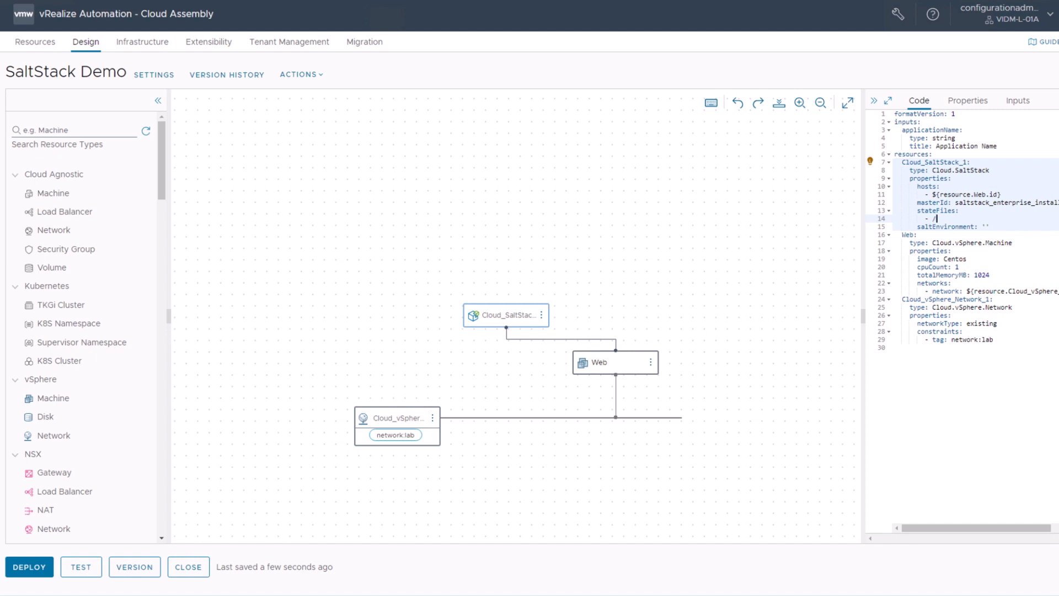
text(apache)
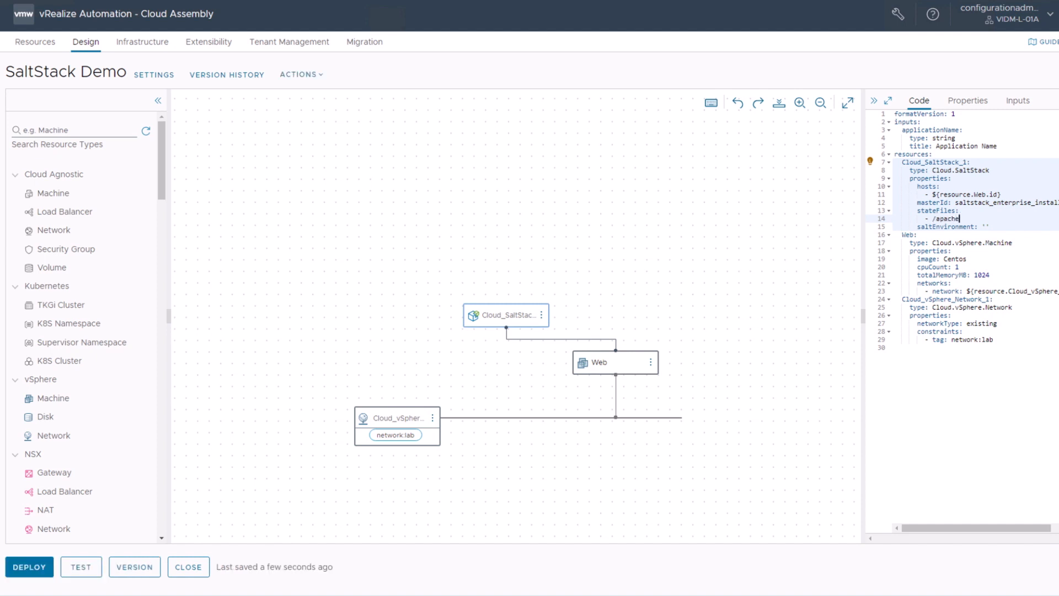
text(/installApache)
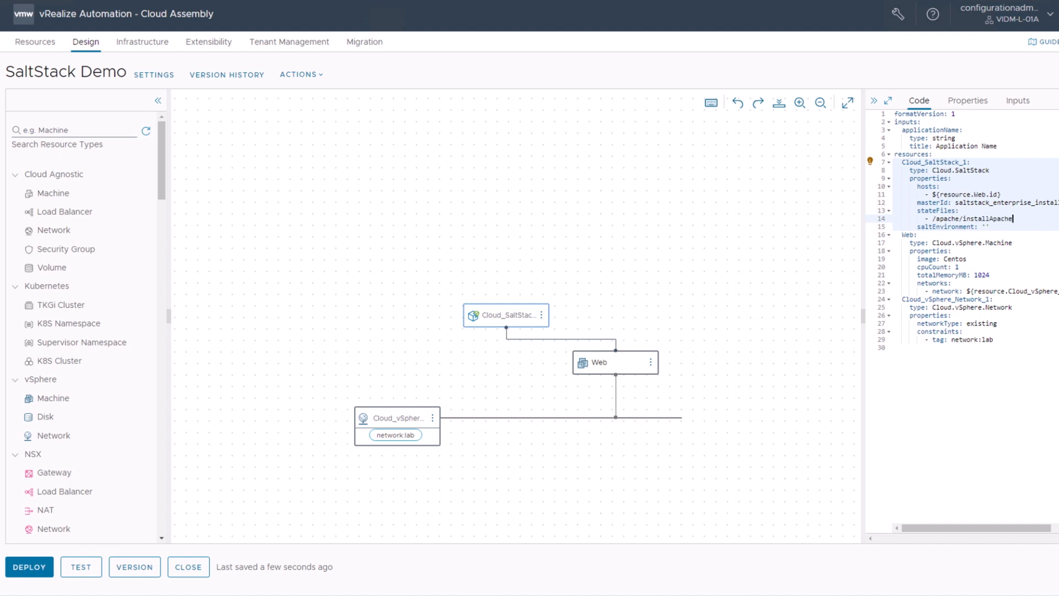
text(.sls)
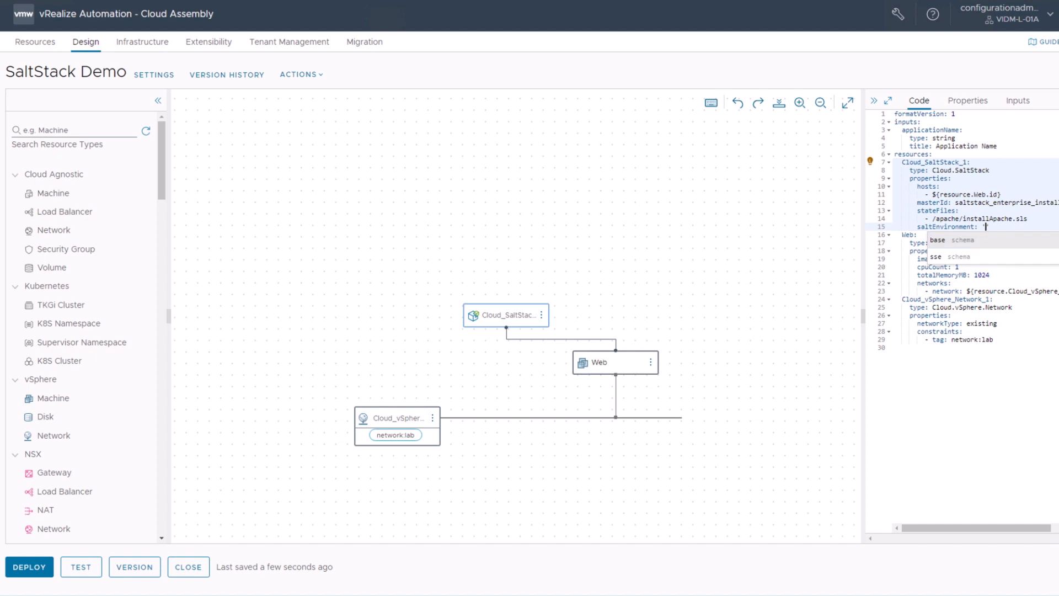
text(base)
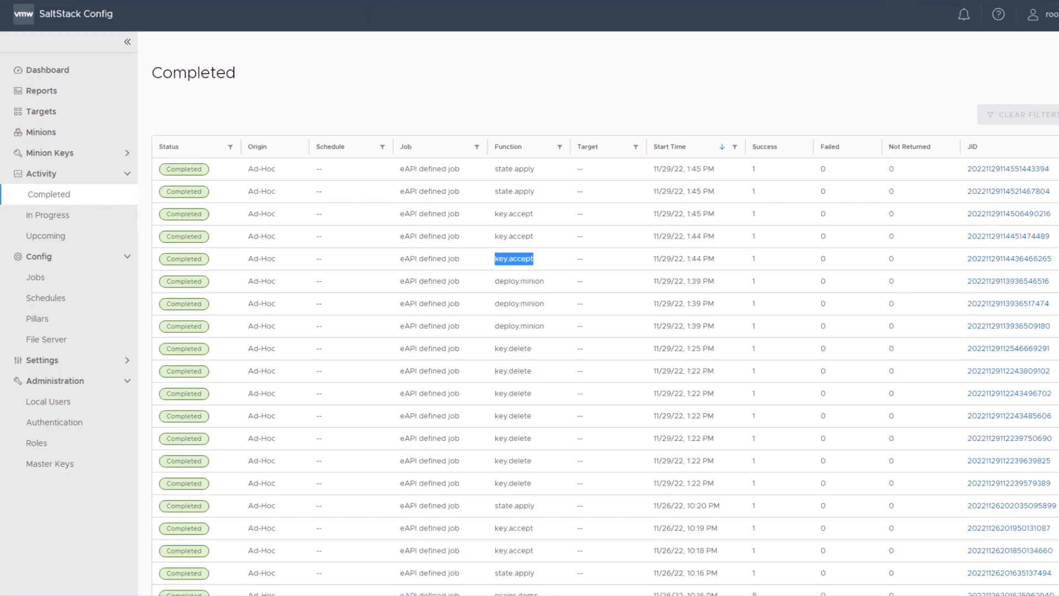
mouse_move(45, 338)
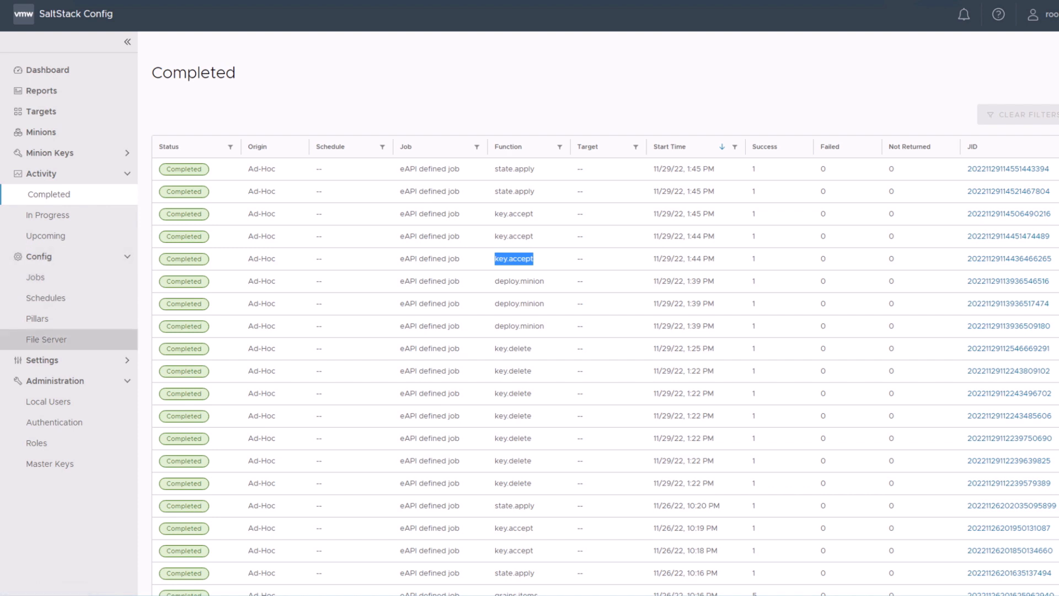
Step: Open base/apache/installApache.sls in the SaltStack File Server and select its path
click(48, 339)
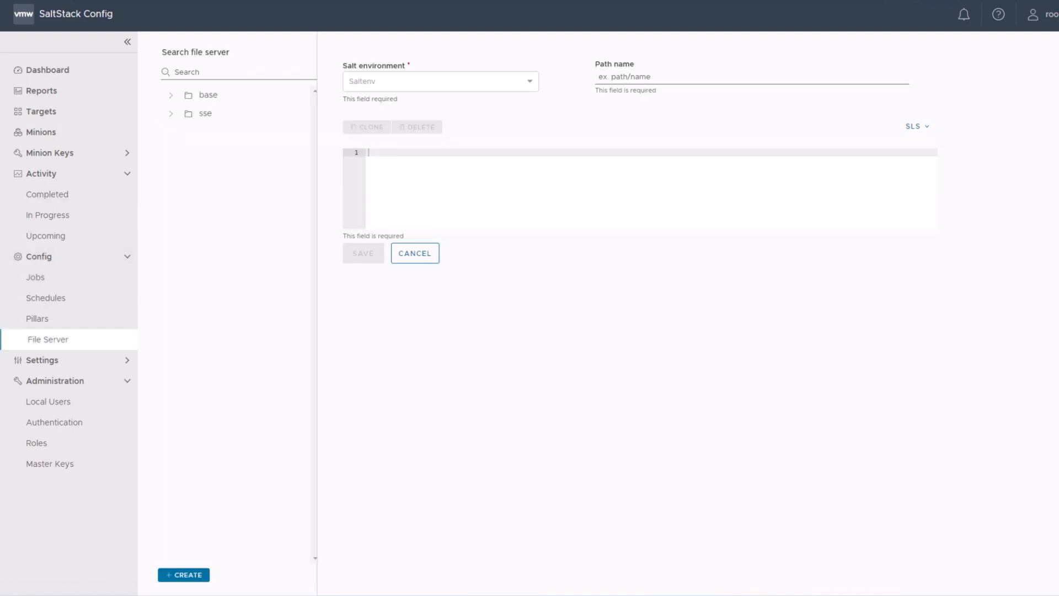
click(170, 94)
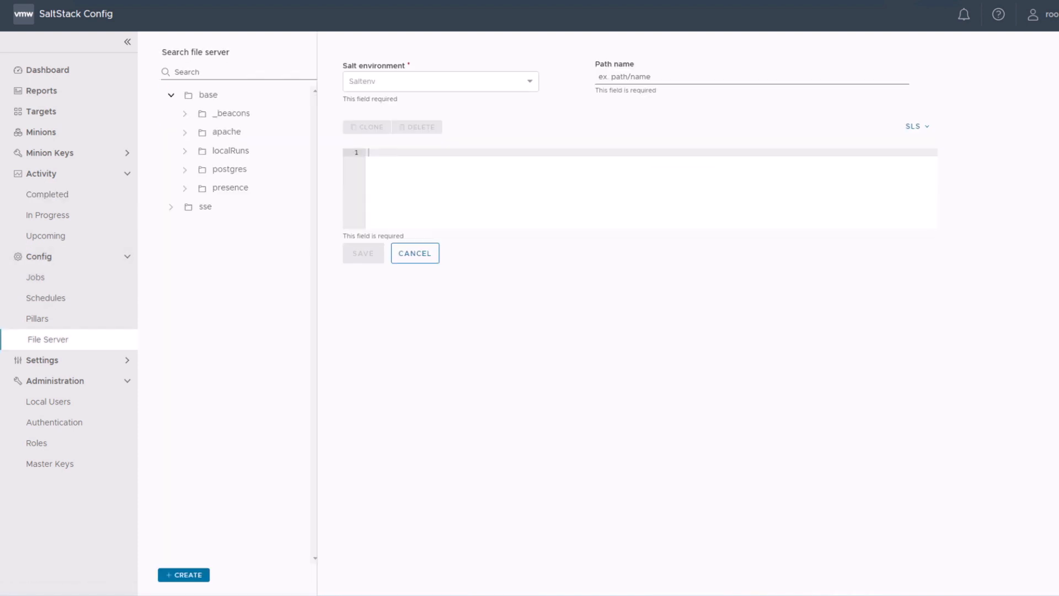
click(184, 132)
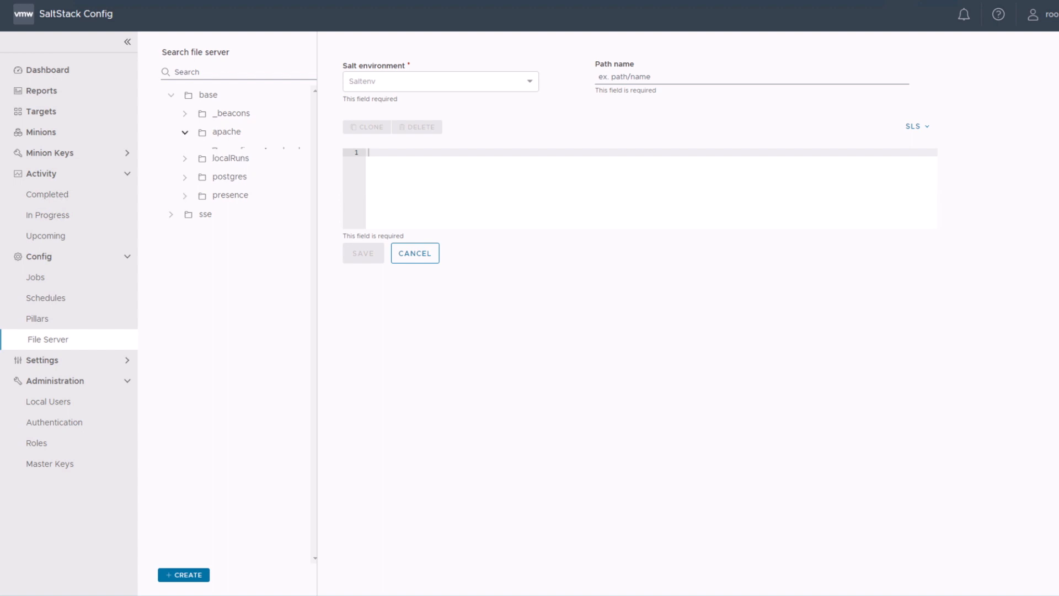
click(184, 132)
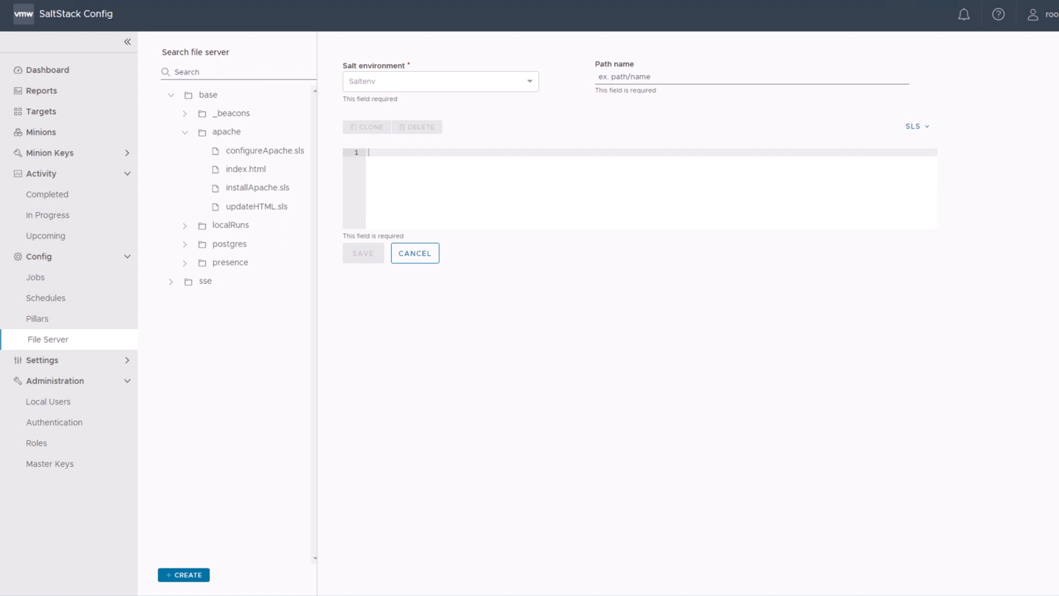
click(261, 187)
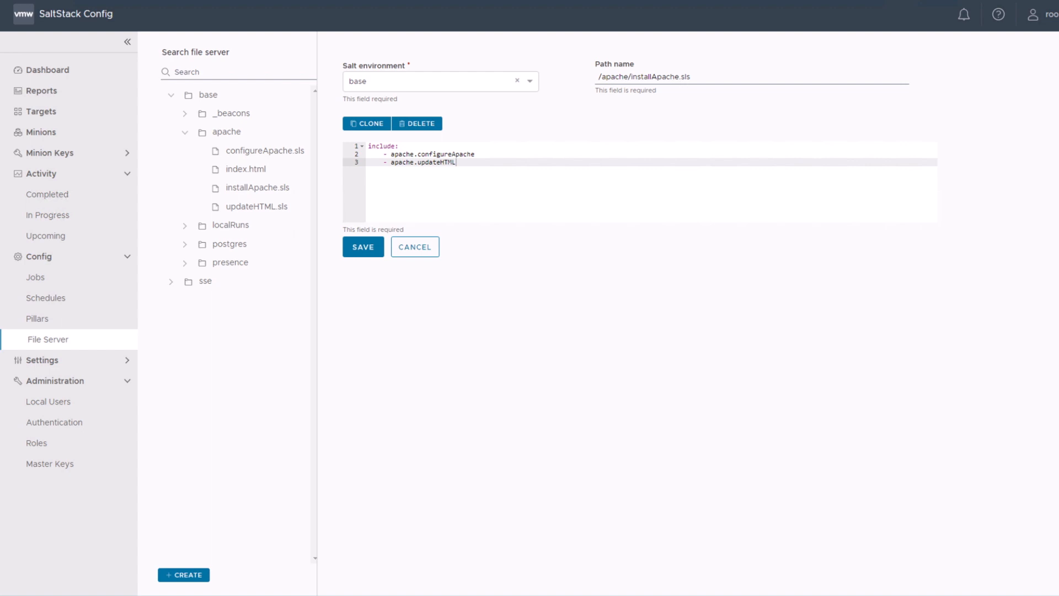
triple_click(642, 75)
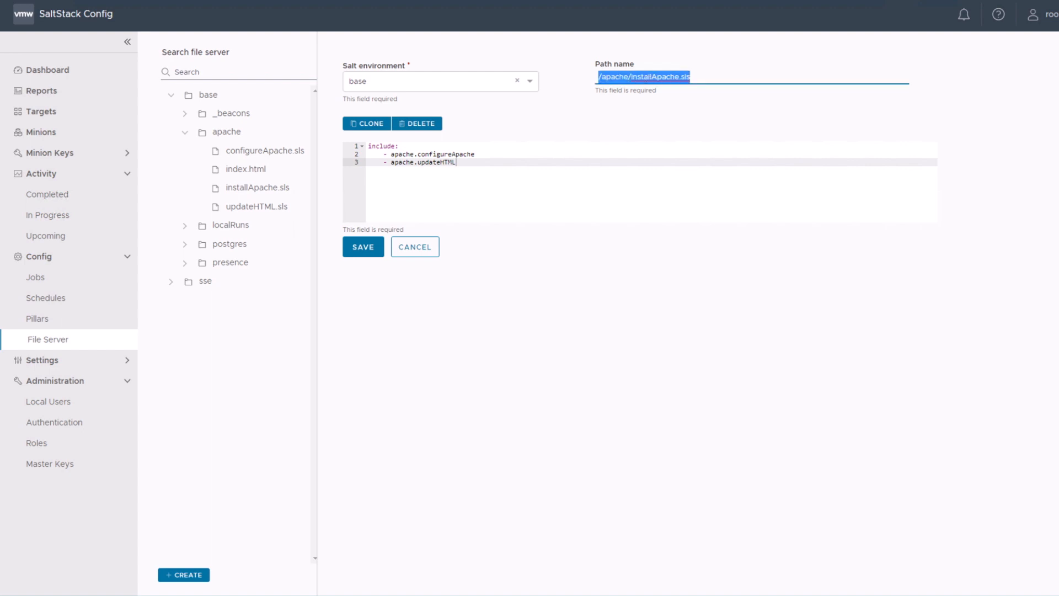